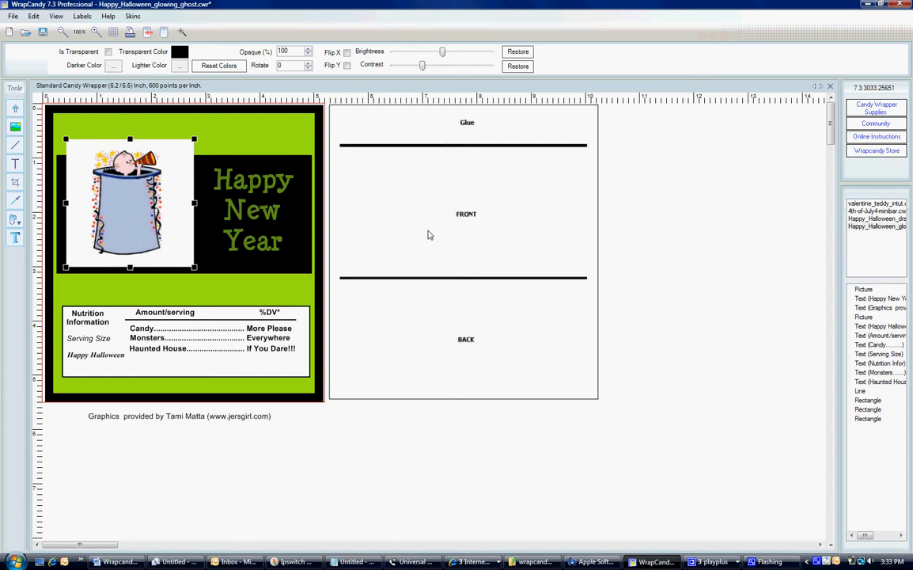
mouse_move(168, 199)
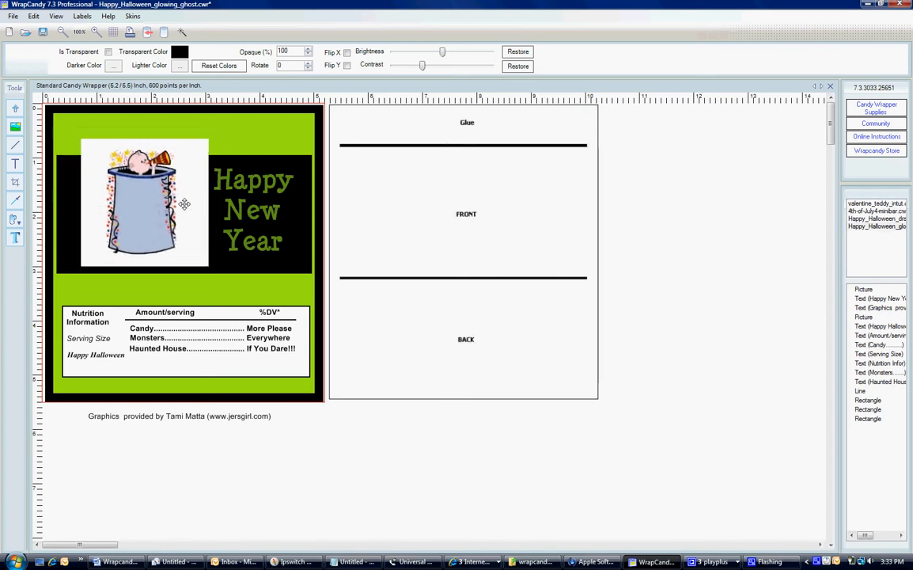
- Select the ghost picture on the wrapper's front panel for editing
click(142, 203)
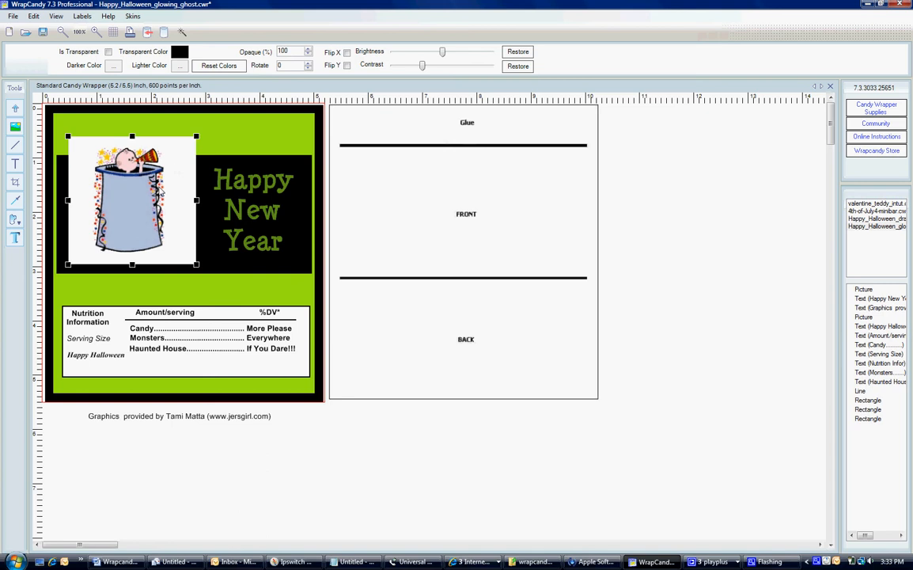
mouse_move(162, 120)
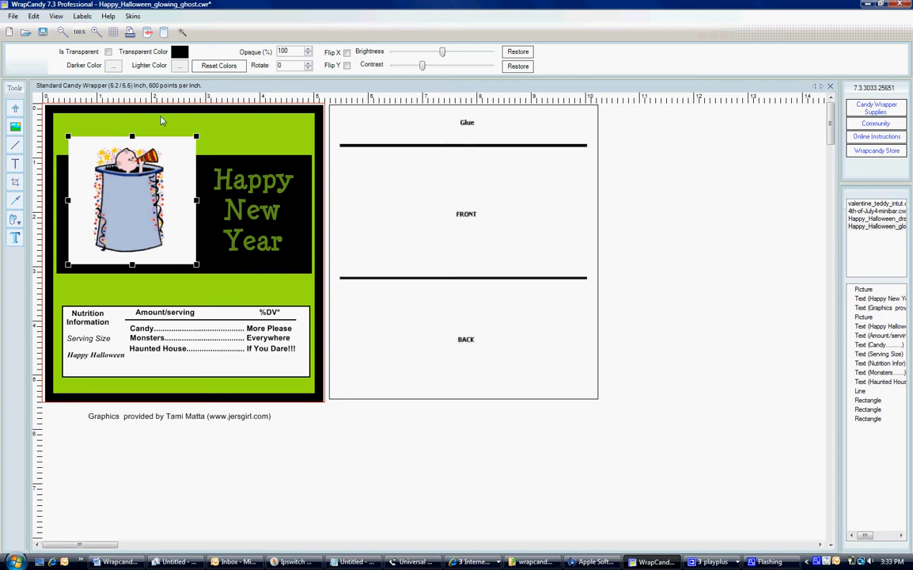
mouse_move(139, 171)
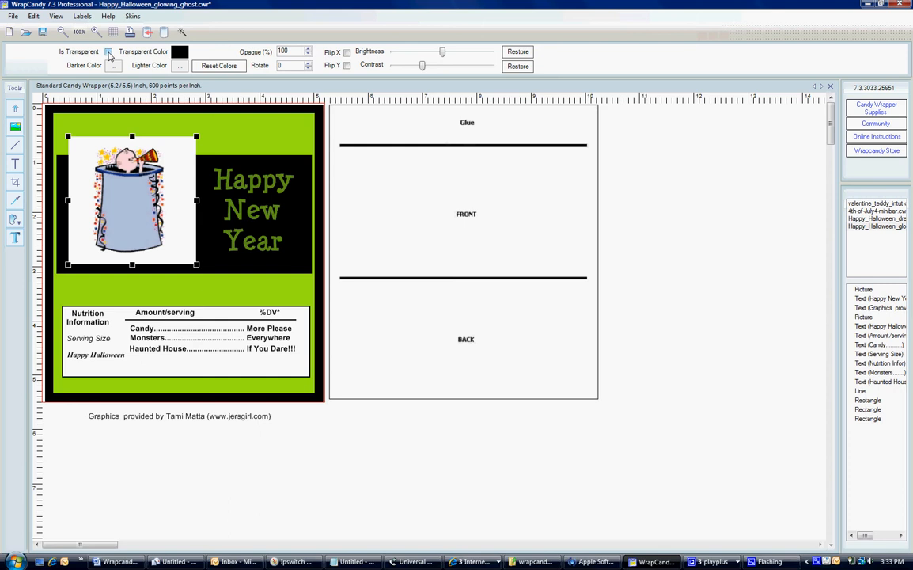
- Enable Is Transparent on the ghost picture with white as the transparent colour
click(107, 51)
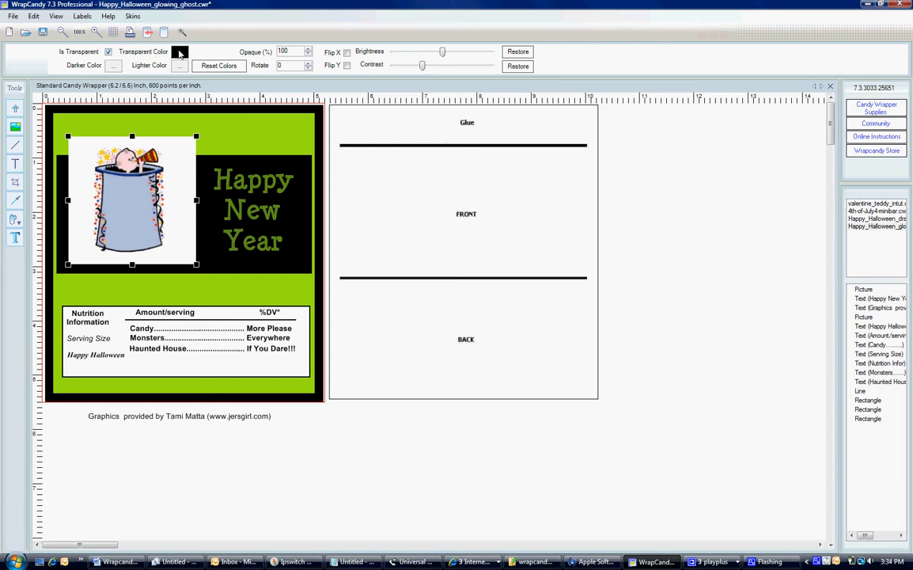
click(180, 51)
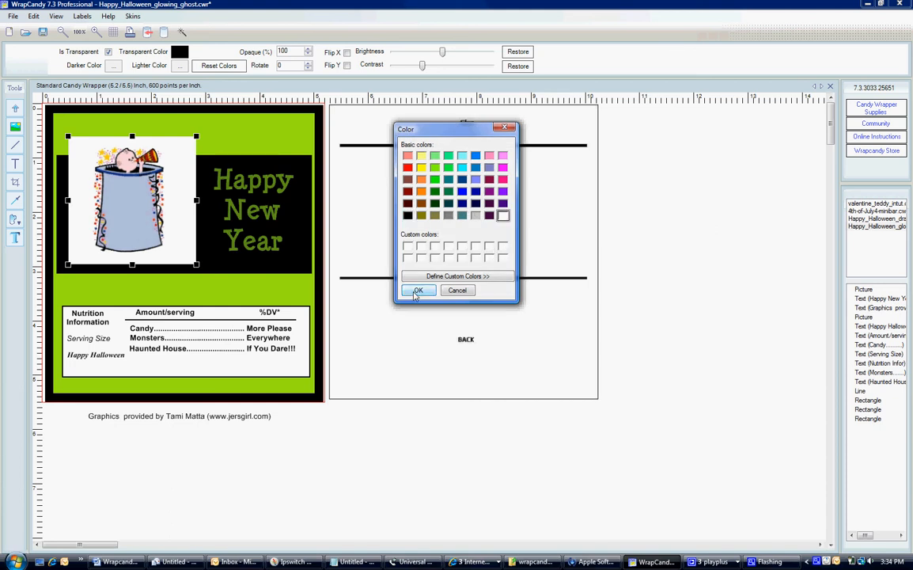
click(418, 290)
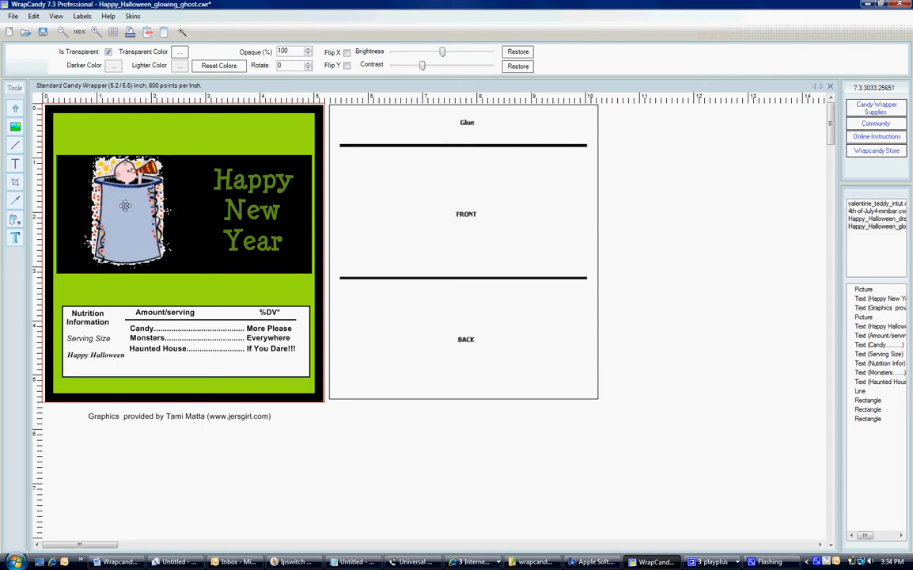
- Bring up the Transparent Colors dialog for the darker/lighter range limits
click(125, 206)
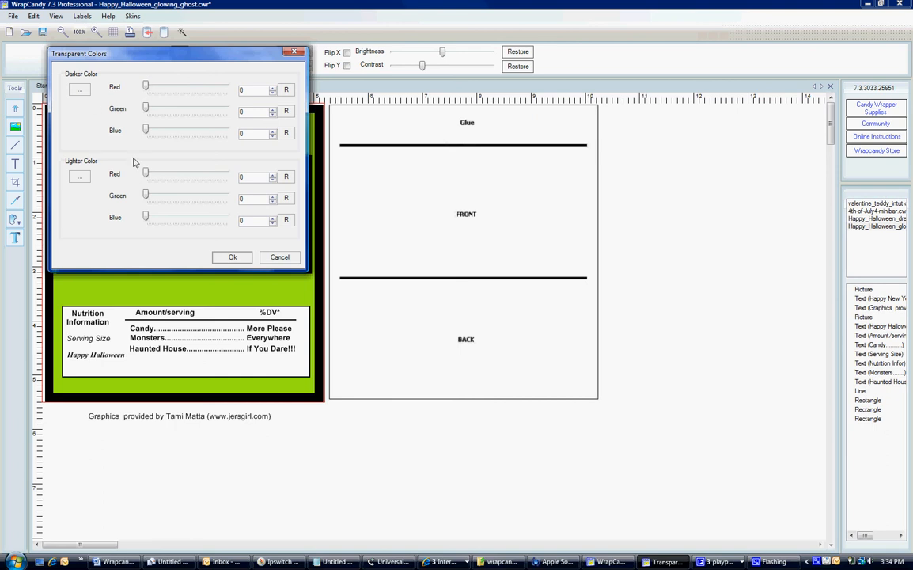
mouse_move(145, 174)
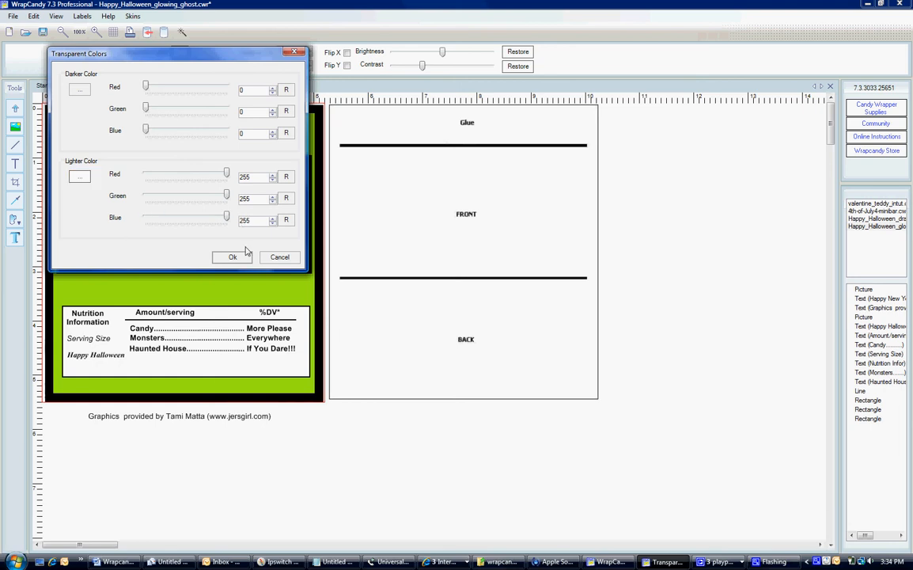
- Set the darker transparent limit to red 240, green 245, blue 245
click(233, 257)
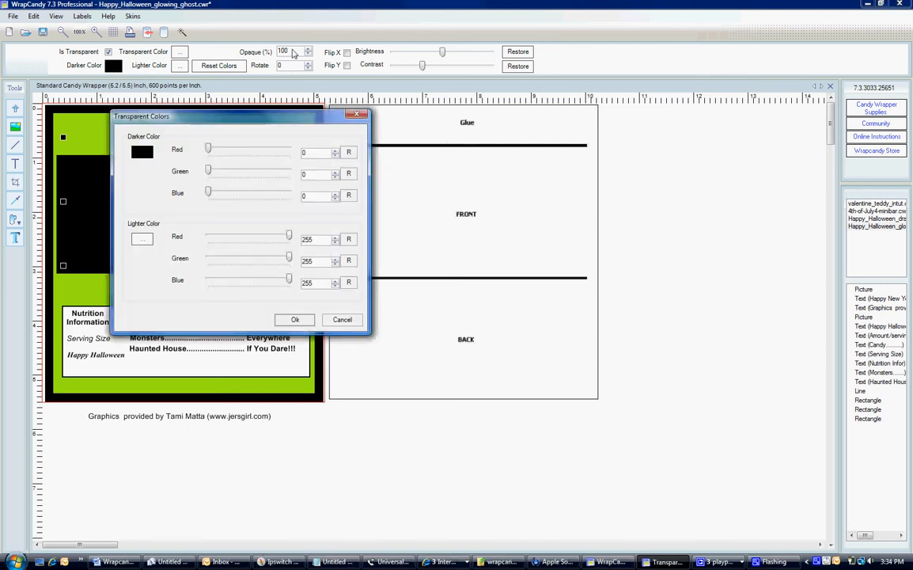
mouse_move(200, 152)
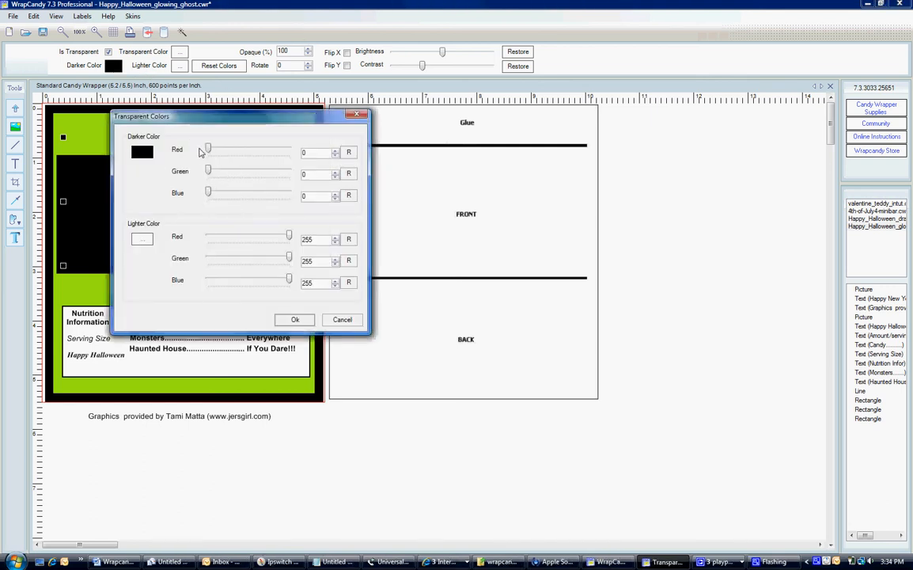
drag(209, 149, 288, 148)
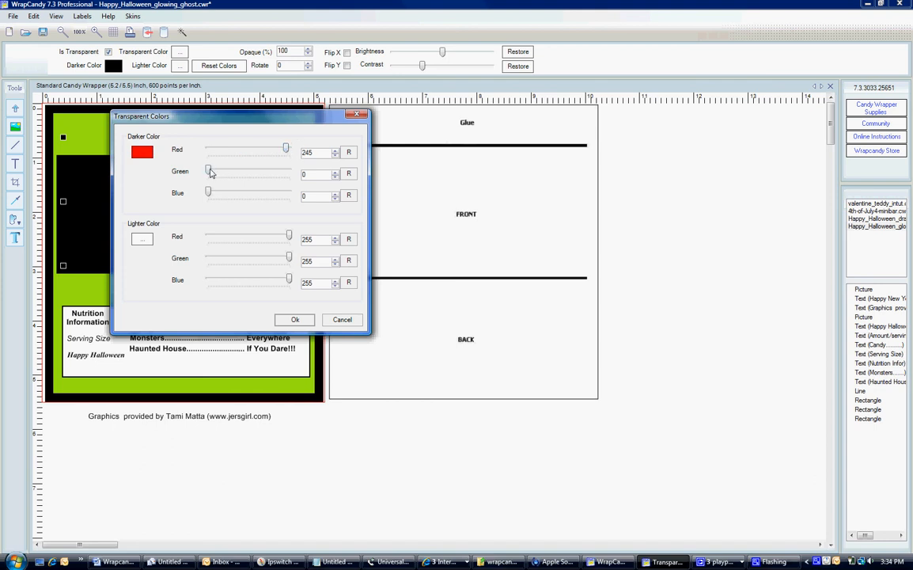
drag(208, 171, 236, 171)
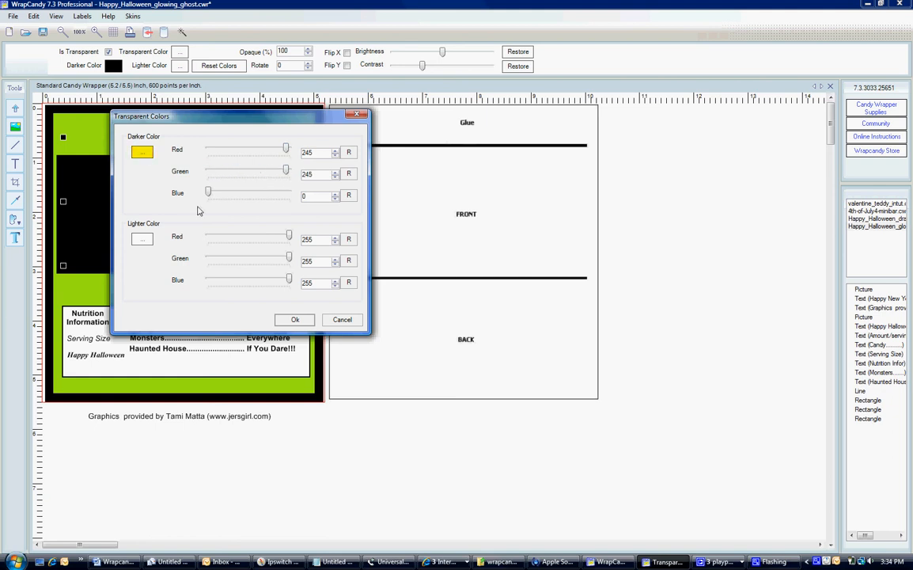
drag(209, 193, 282, 193)
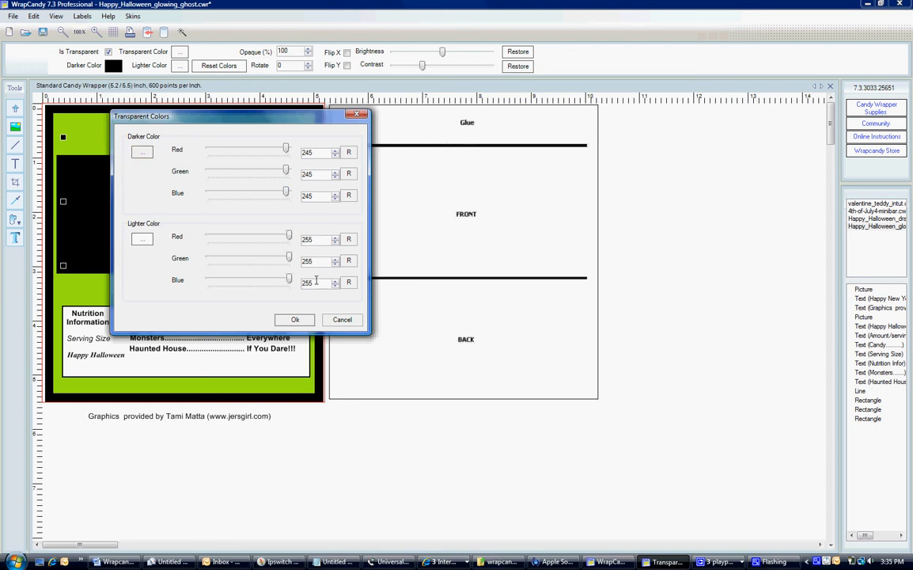
mouse_move(274, 282)
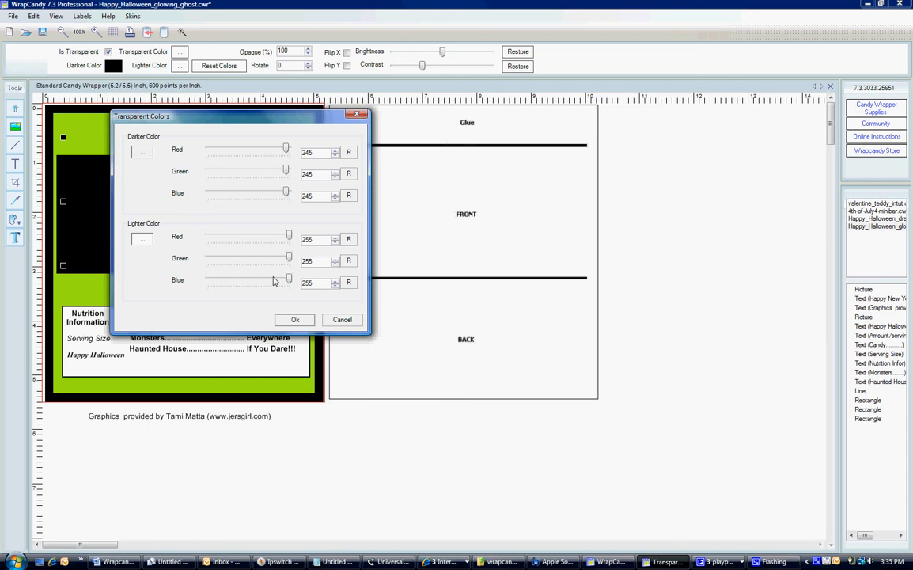
- Confirm the near-white range so the ghost's light fringe vanishes on the black panel
click(295, 320)
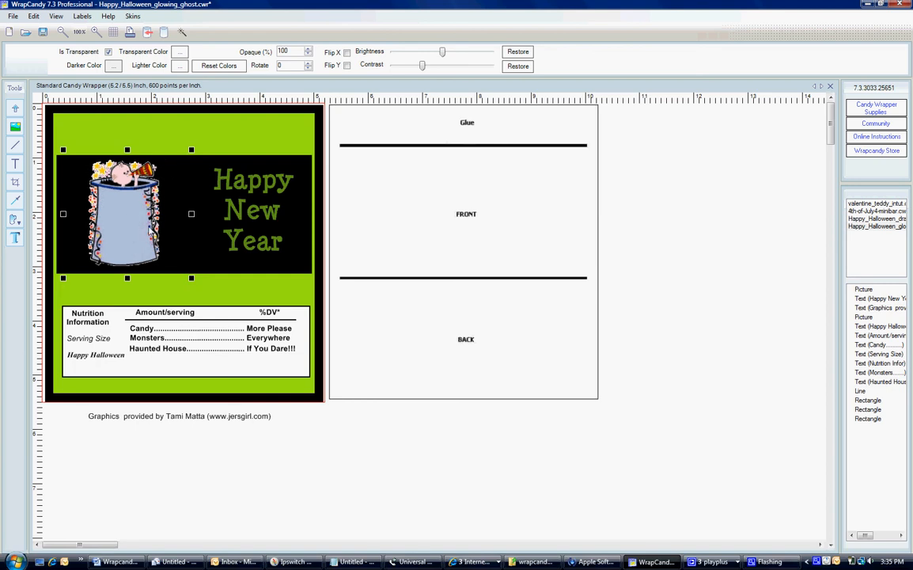
mouse_move(117, 212)
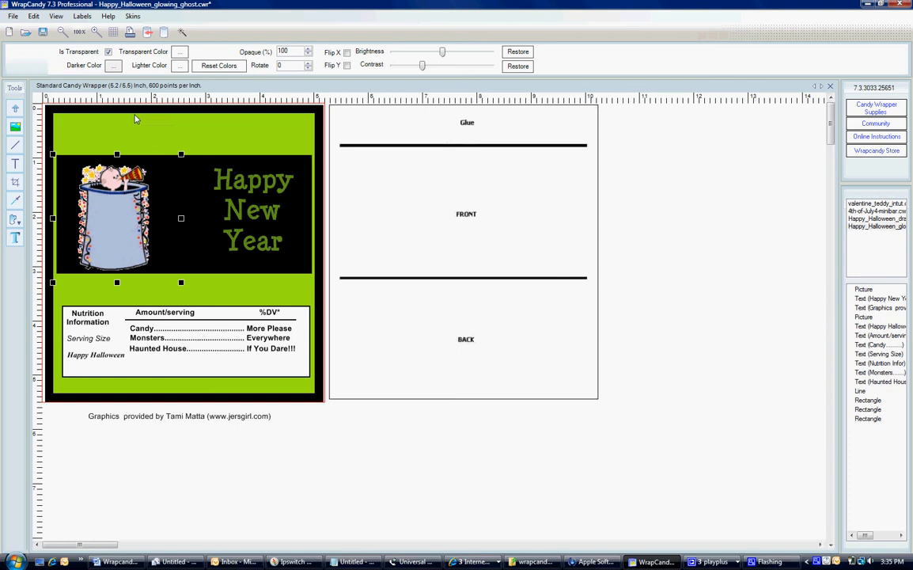
- Change the darker limit to 240, 240, 240, apply it and reselect the ghost picture
click(180, 51)
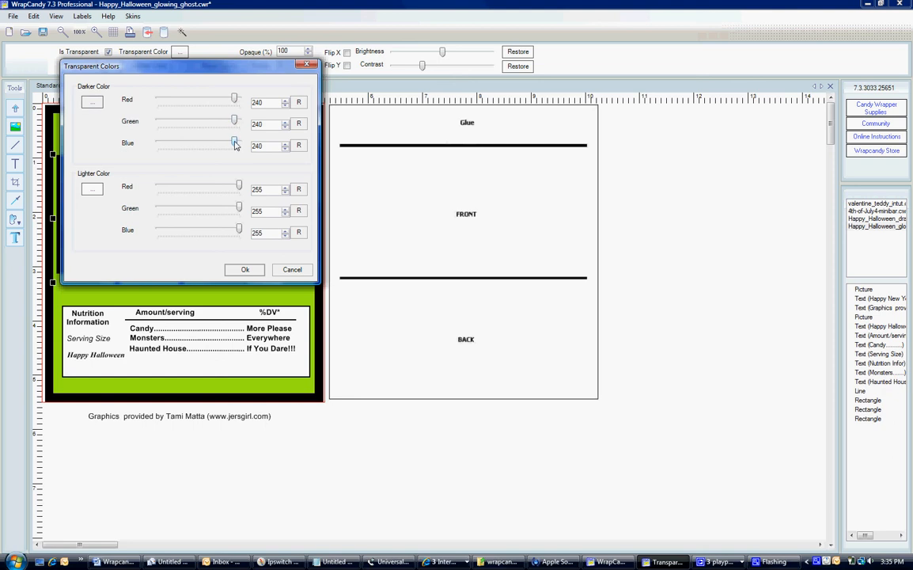
click(244, 269)
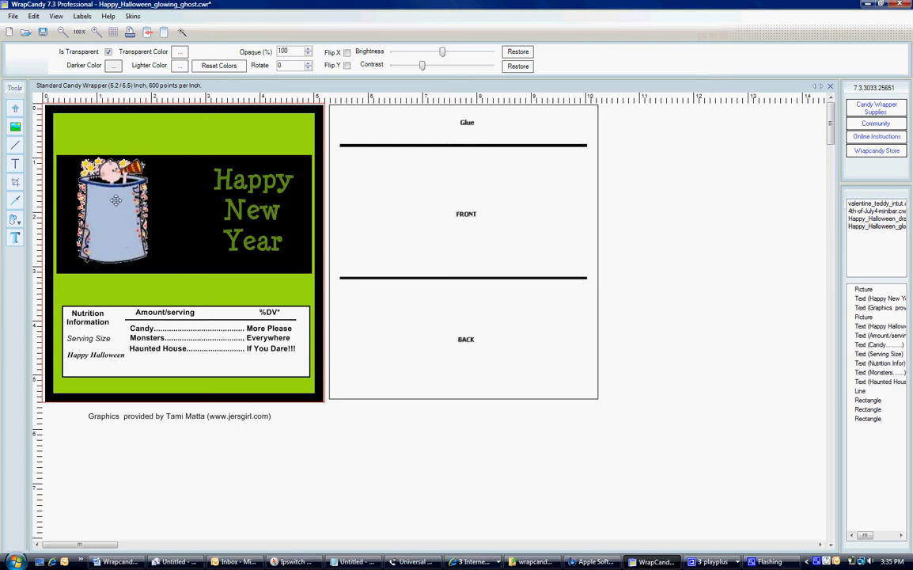
click(116, 214)
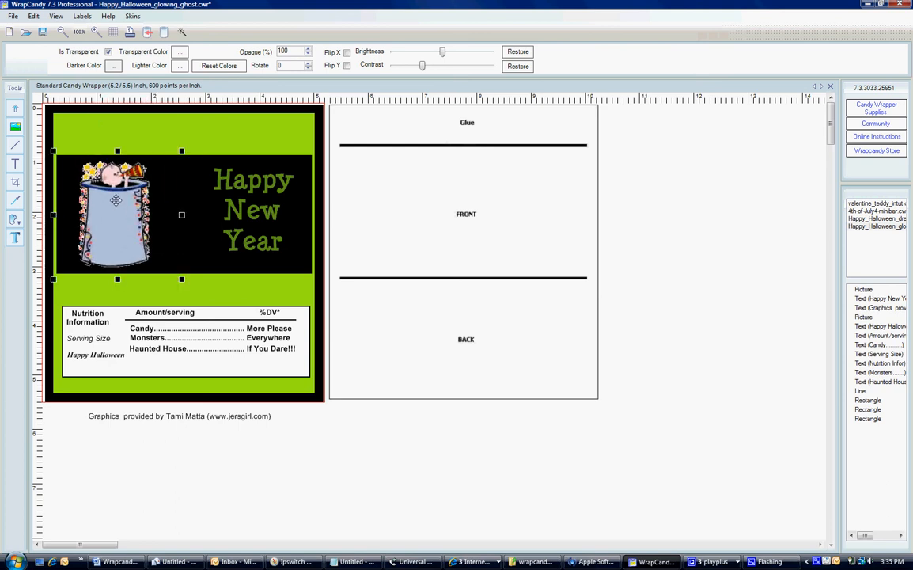